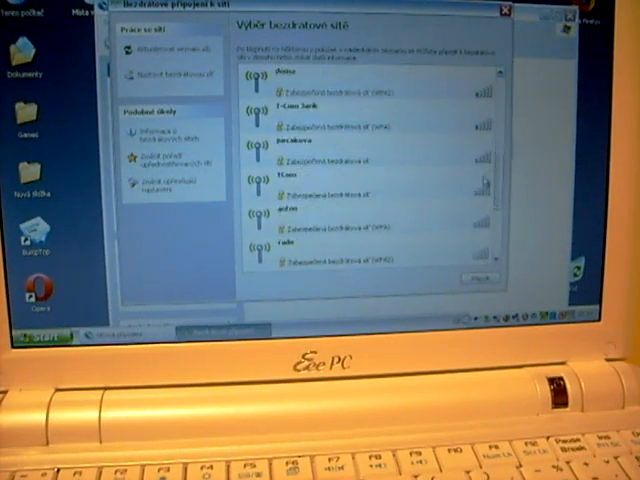
Scroll the network list, then start a fresh scan with 'Refresh network list'.
scroll(down, 3)
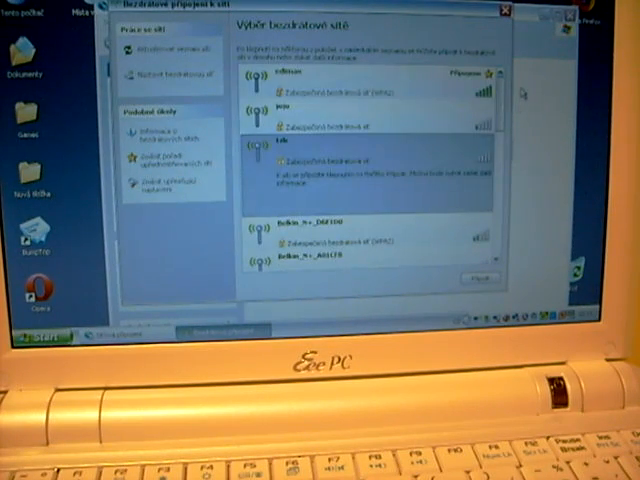
click(164, 48)
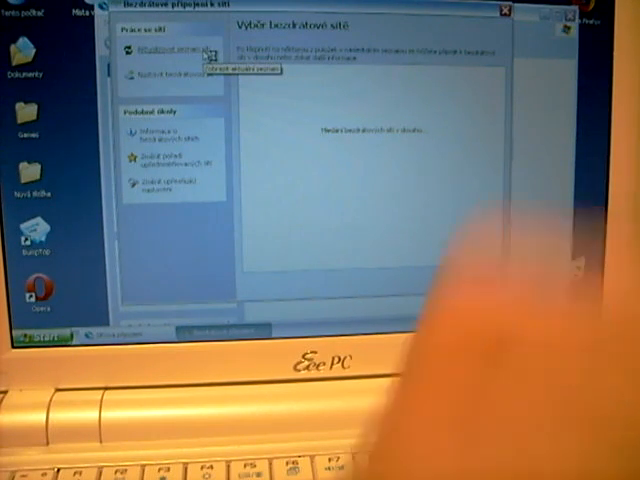
Rescan for nearby wireless networks and scroll through the refreshed strong-signal list.
click(160, 50)
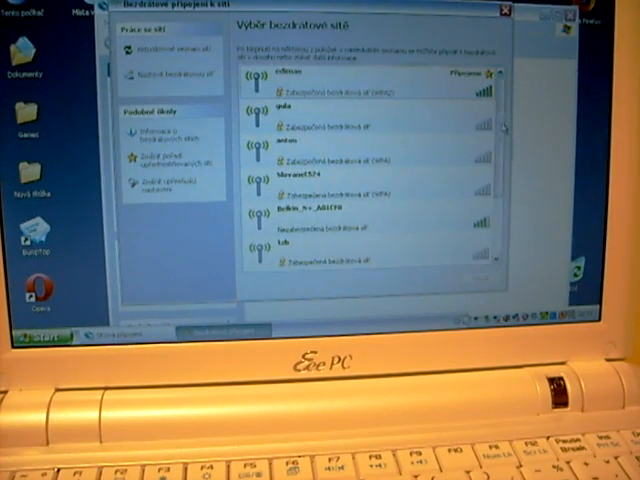
scroll(down, 3)
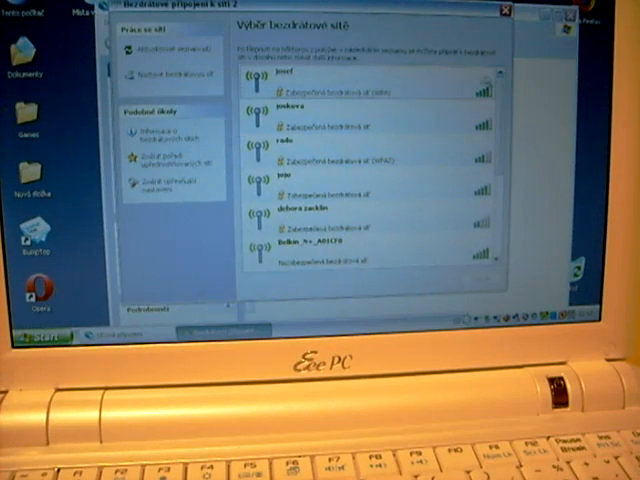
scroll(down, 3)
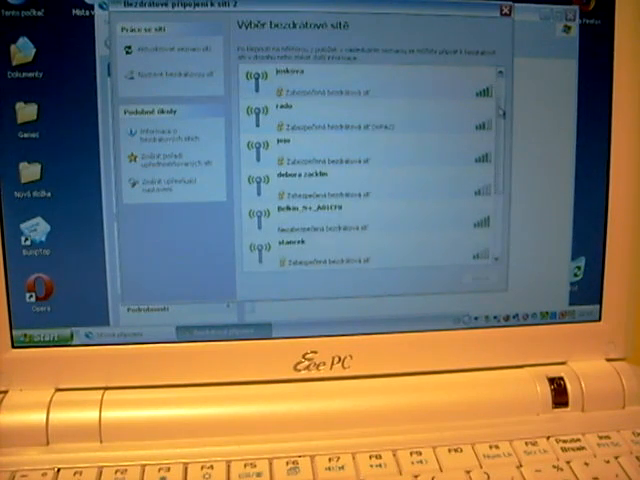
scroll(down, 3)
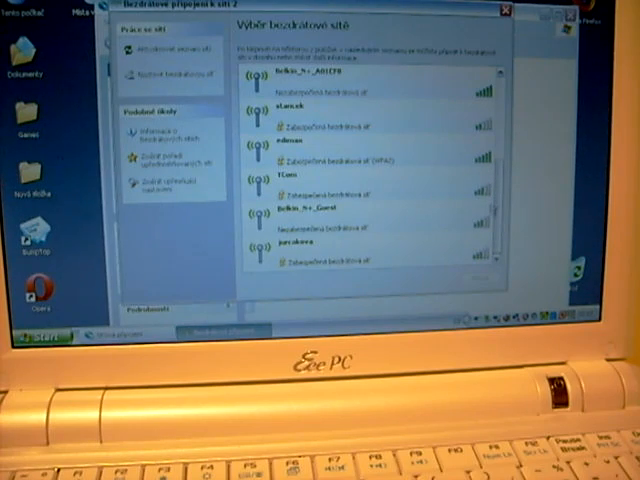
scroll(down, 3)
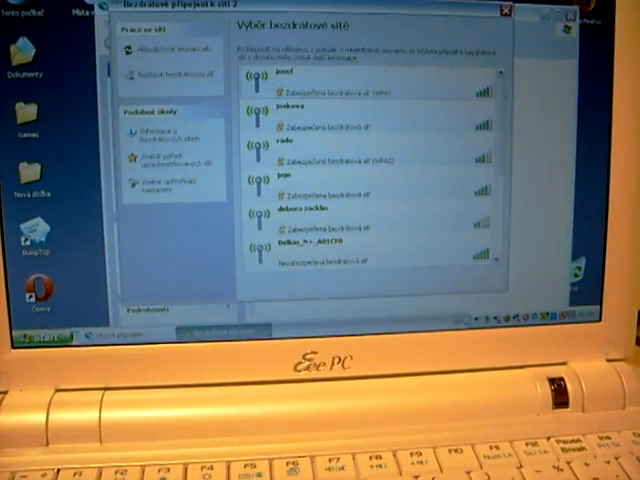
Refresh the network list again so the nearby access points repopulate.
click(164, 50)
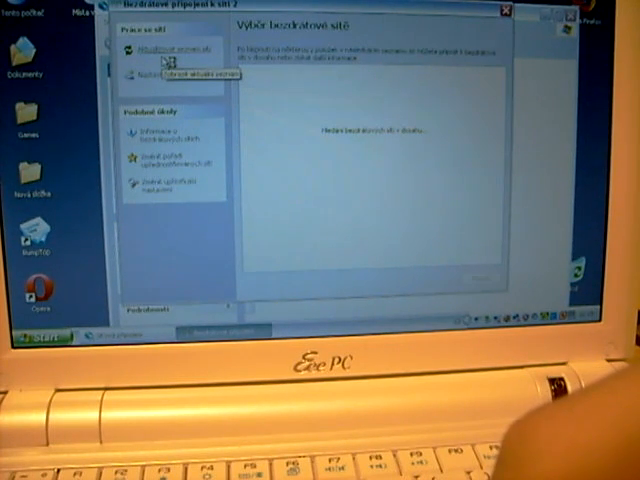
click(156, 48)
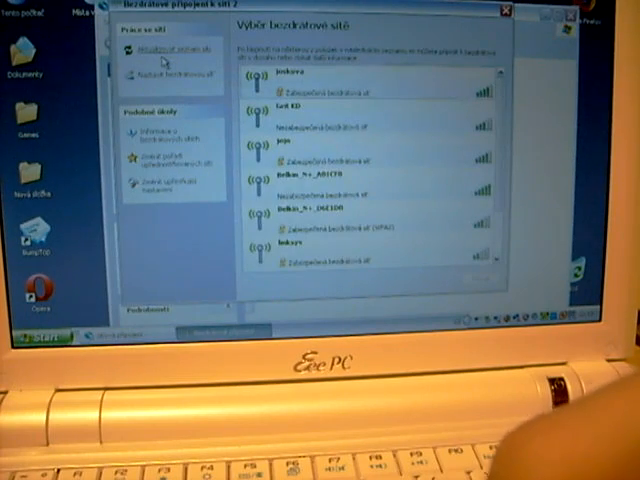